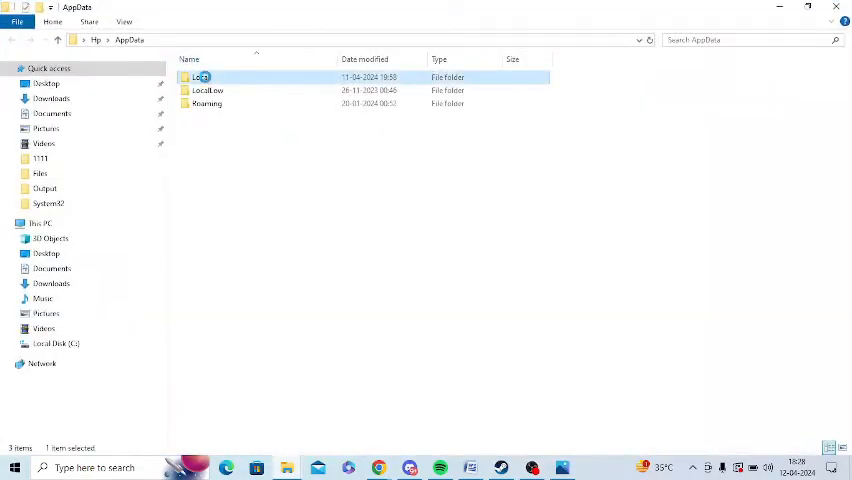
Step: Browse AppData's Local folder into Steam and its htmlcache folder to view the cache files
double_click(200, 76)
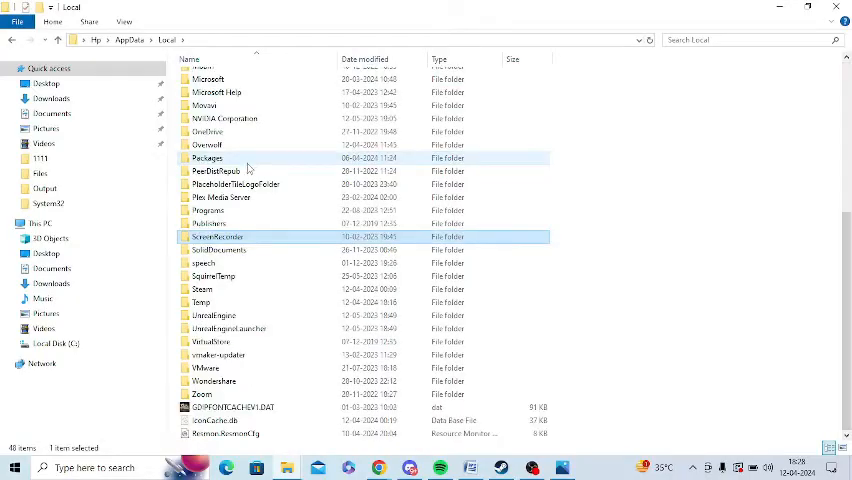
left_click(202, 288)
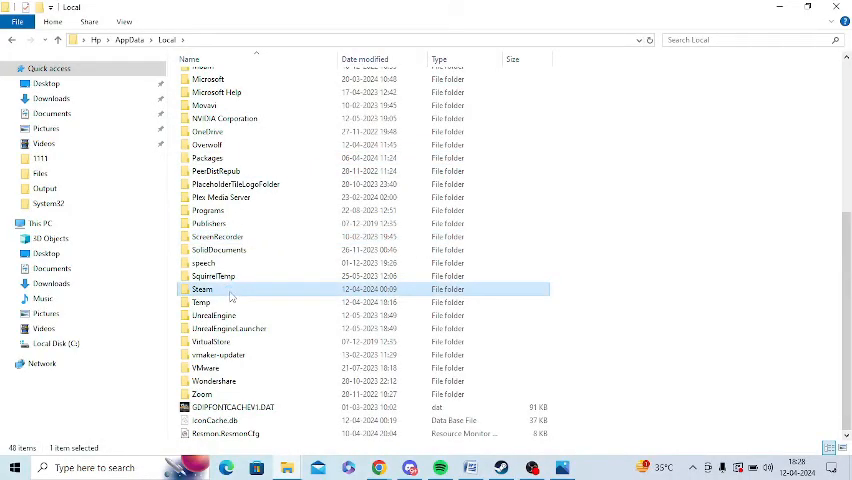
double_click(202, 288)
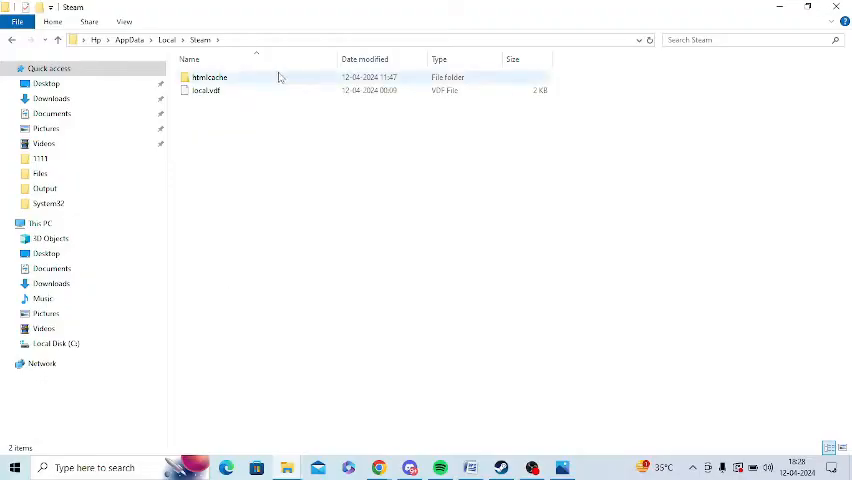
double_click(210, 76)
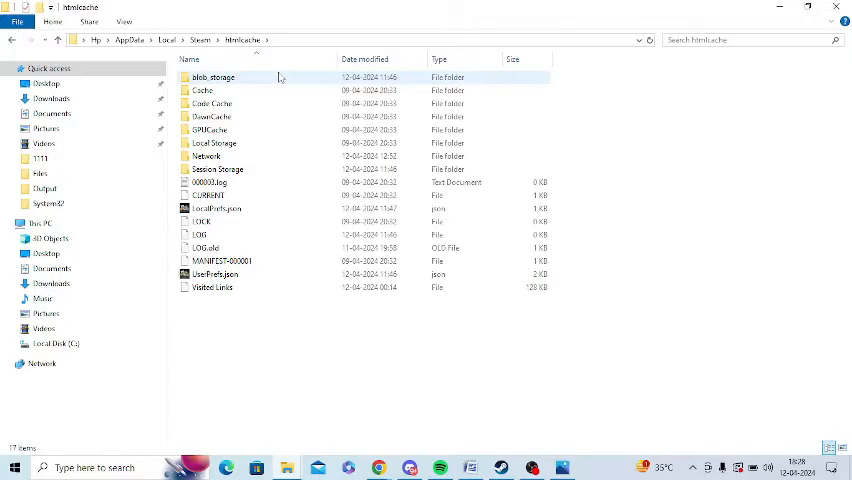
left_click(210, 182)
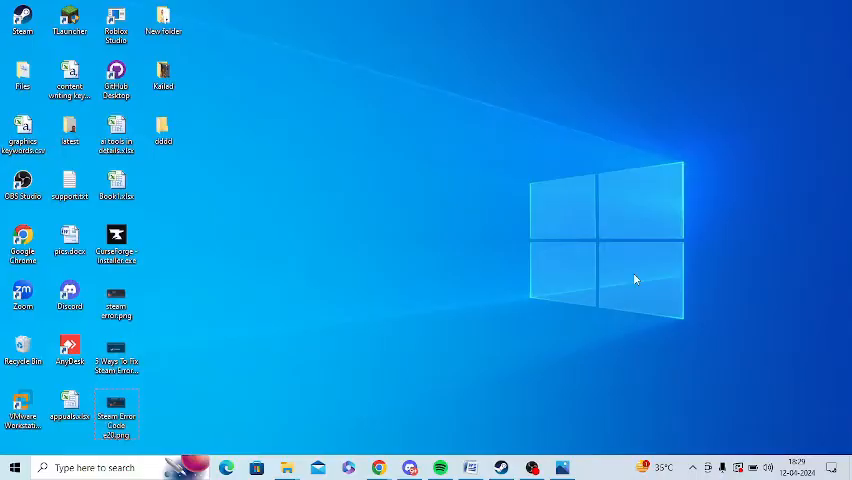
mouse_move(708, 456)
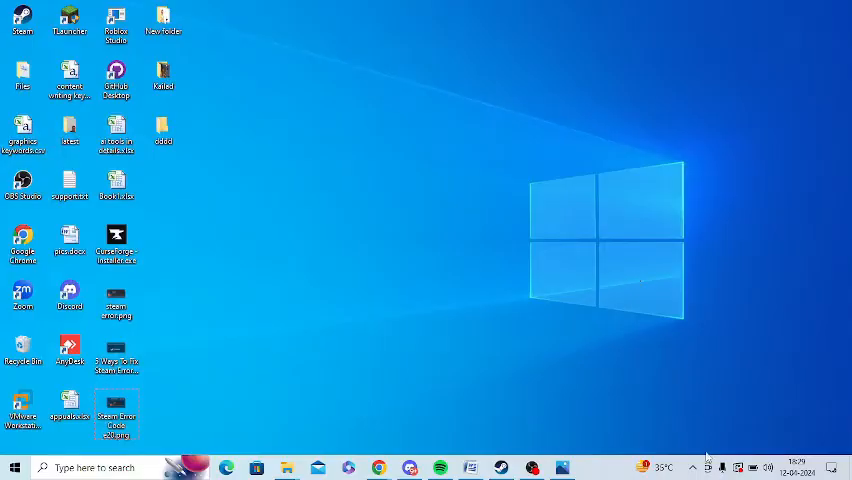
Step: Reveal the hidden system-tray icons and bring up the Steam server status page
left_click(696, 468)
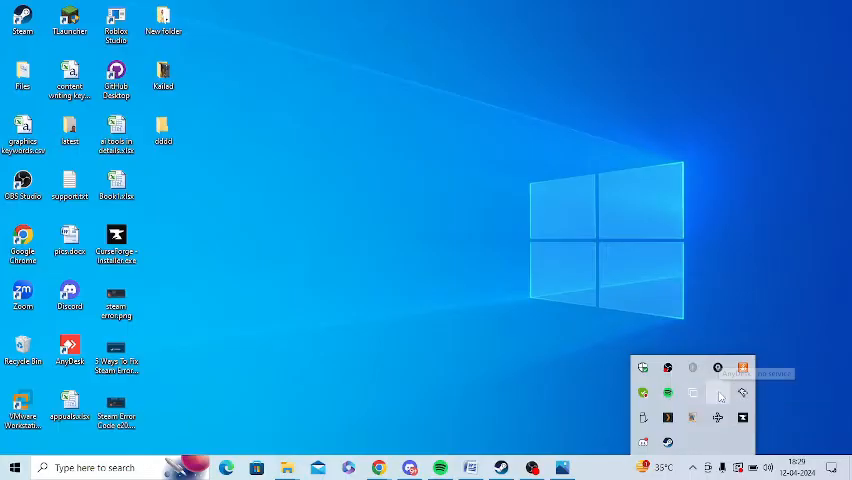
left_click(718, 392)
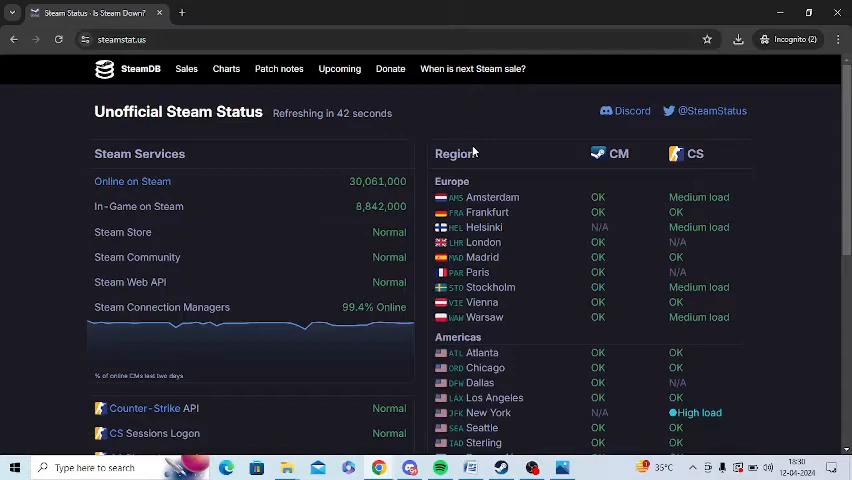
mouse_move(752, 184)
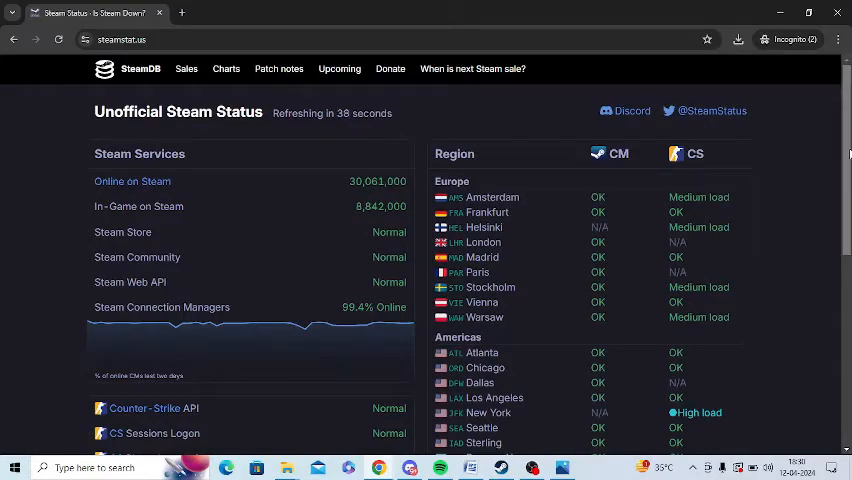
Step: Review SteamStat.us service and regional server statuses, then close the page
scroll("down", 3)
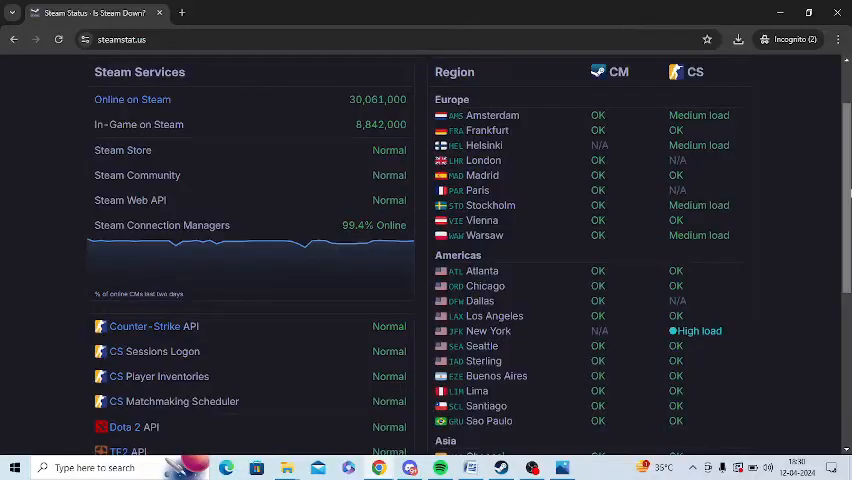
left_click(836, 12)
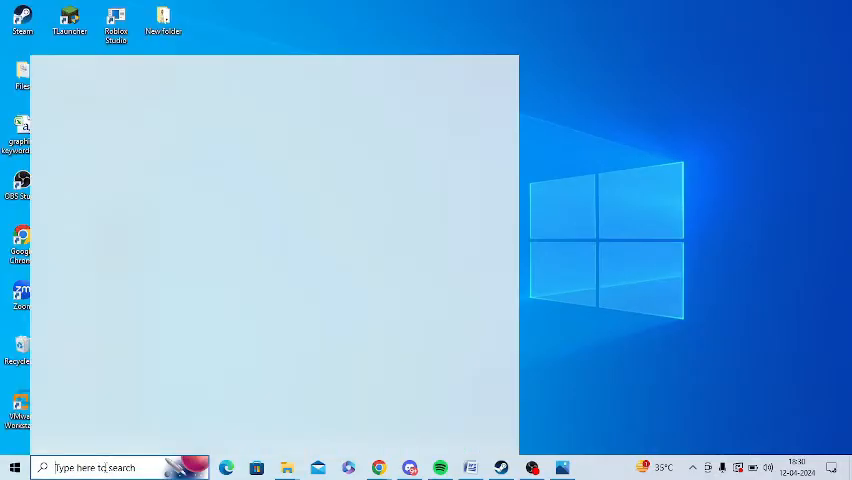
Step: Search for Control Panel and reach its Windows Defender Firewall page
type("c")
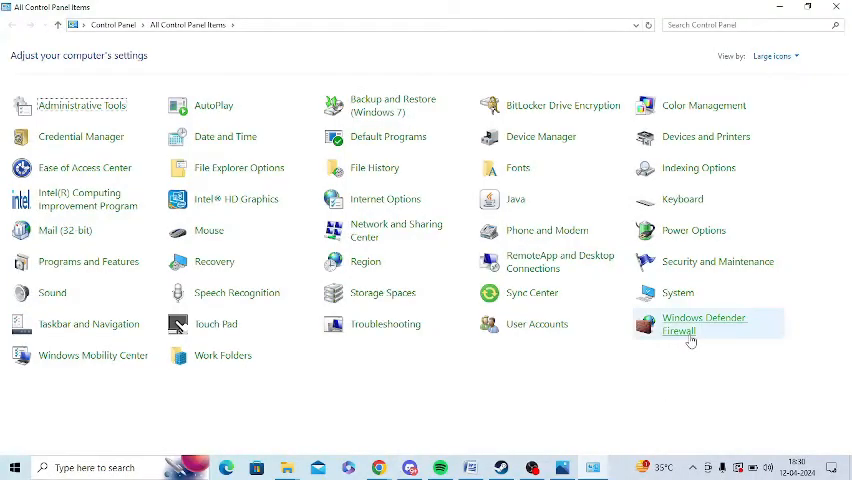
left_click(704, 324)
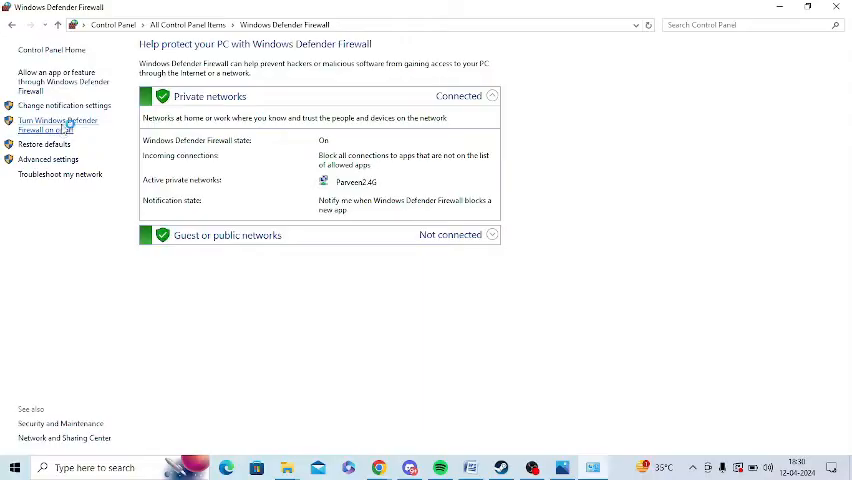
Step: Turn off Windows Defender Firewall for public networks and confirm with OK
left_click(56, 124)
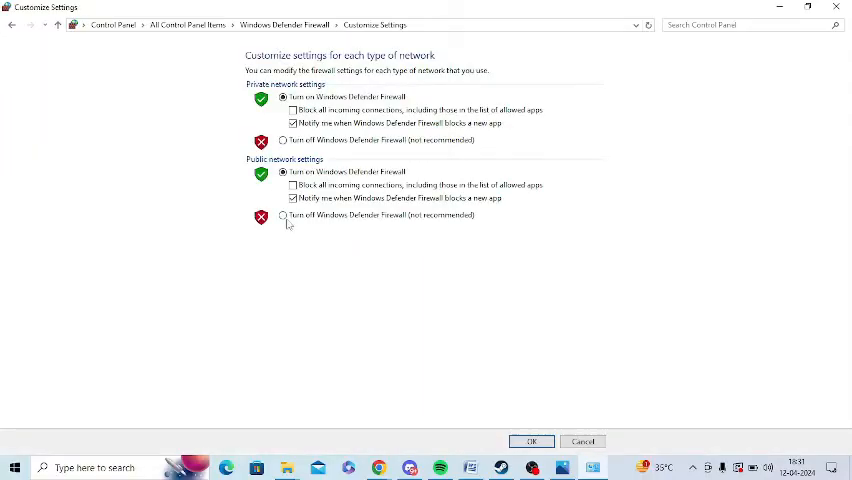
left_click(284, 216)
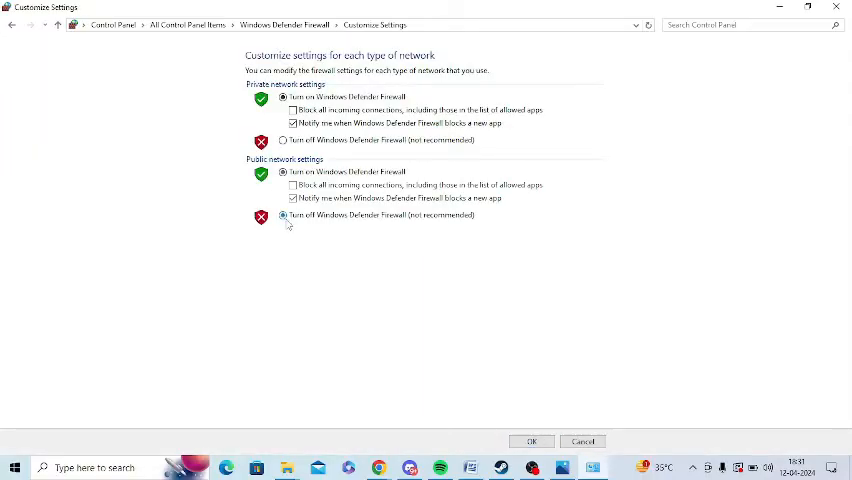
left_click(284, 216)
type("set")
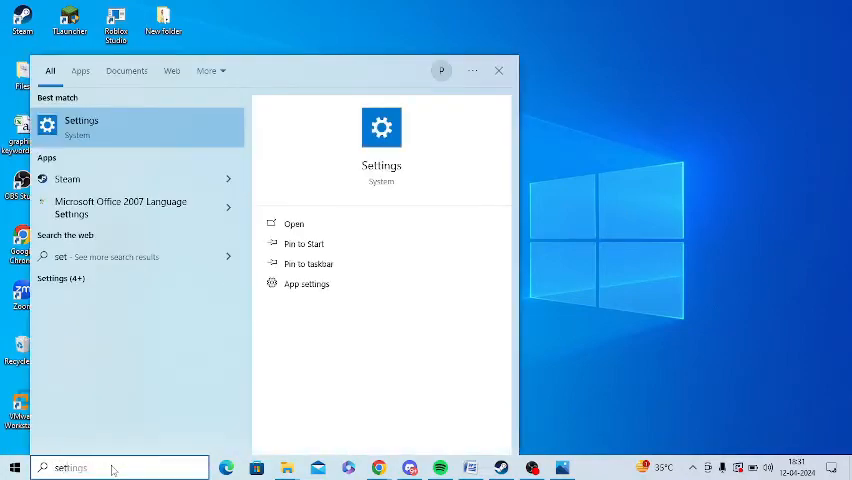
Step: Reach the VPN page under Network & Internet in Settings via Start search
left_click(80, 124)
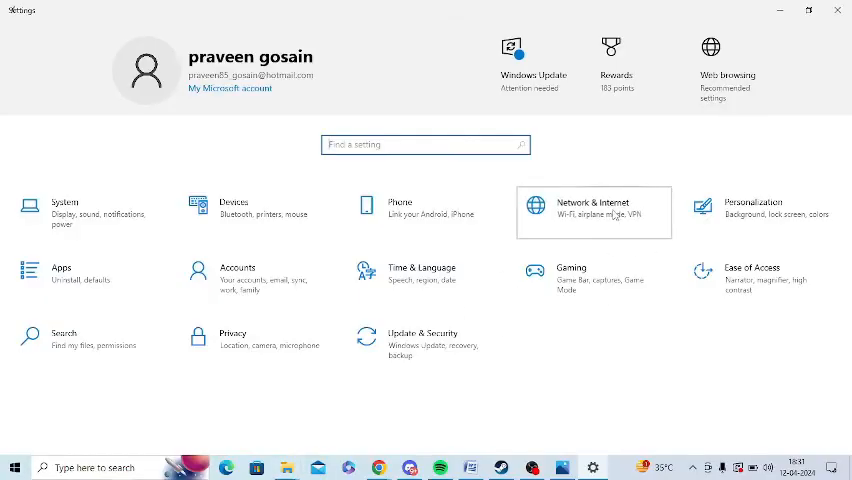
left_click(594, 208)
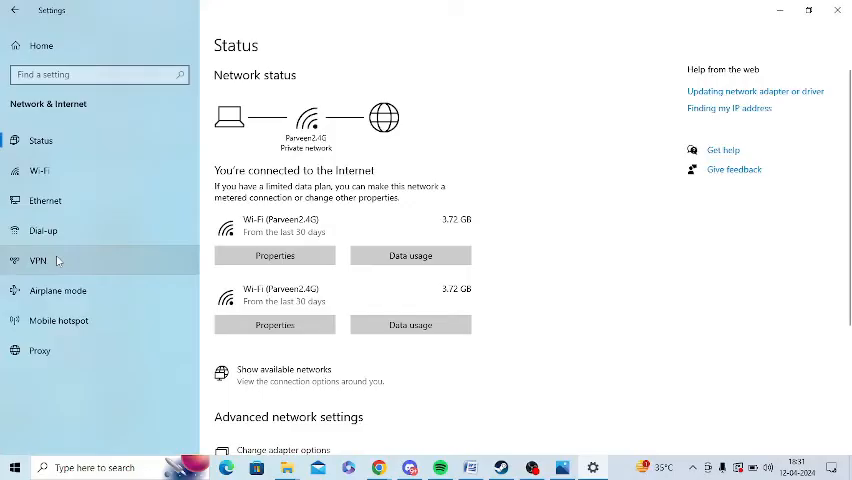
left_click(38, 260)
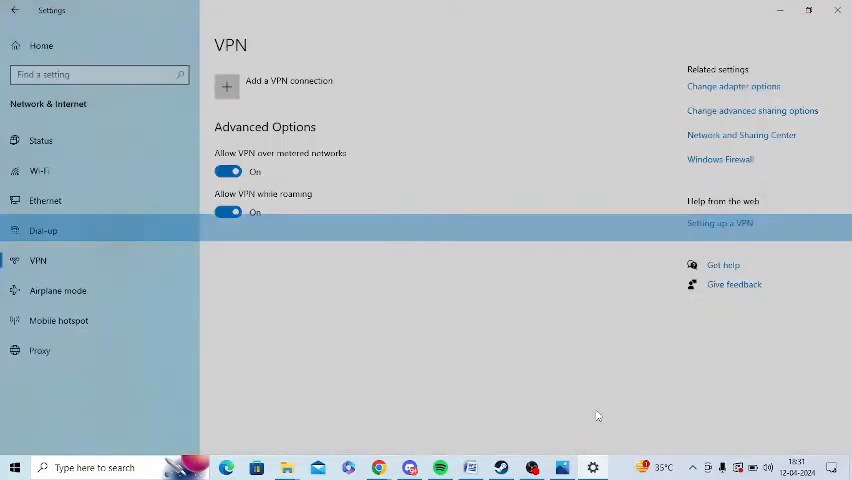
mouse_move(400, 246)
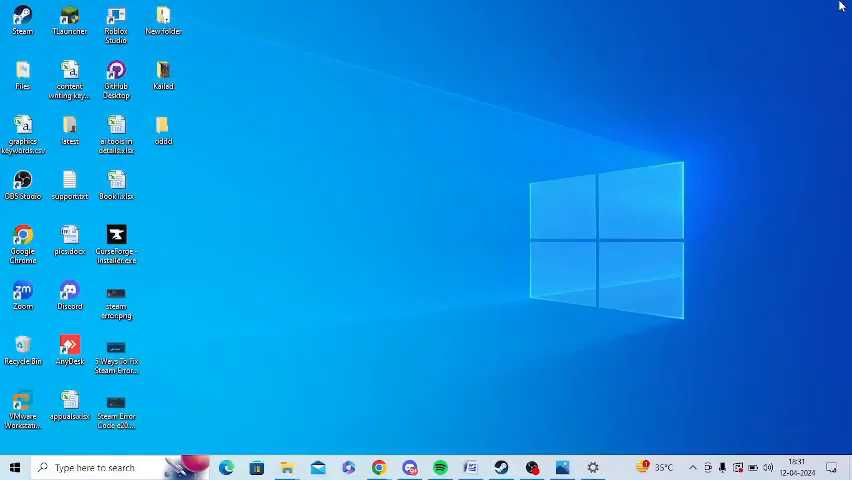
mouse_move(692, 150)
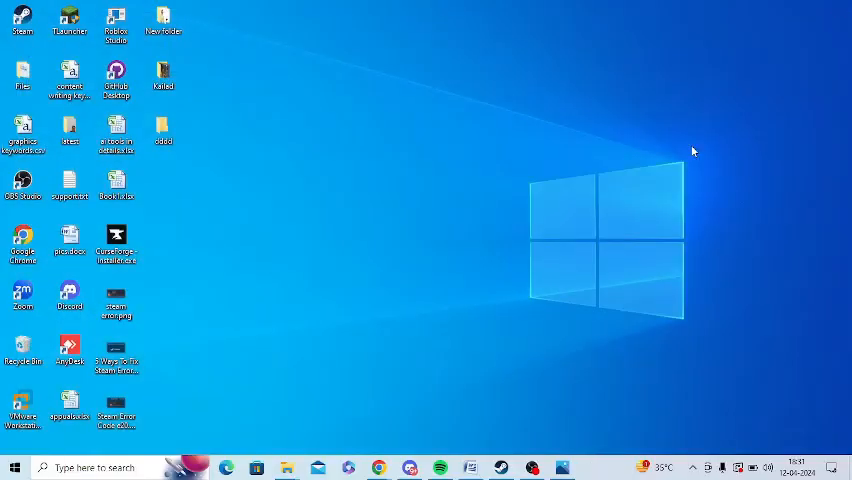